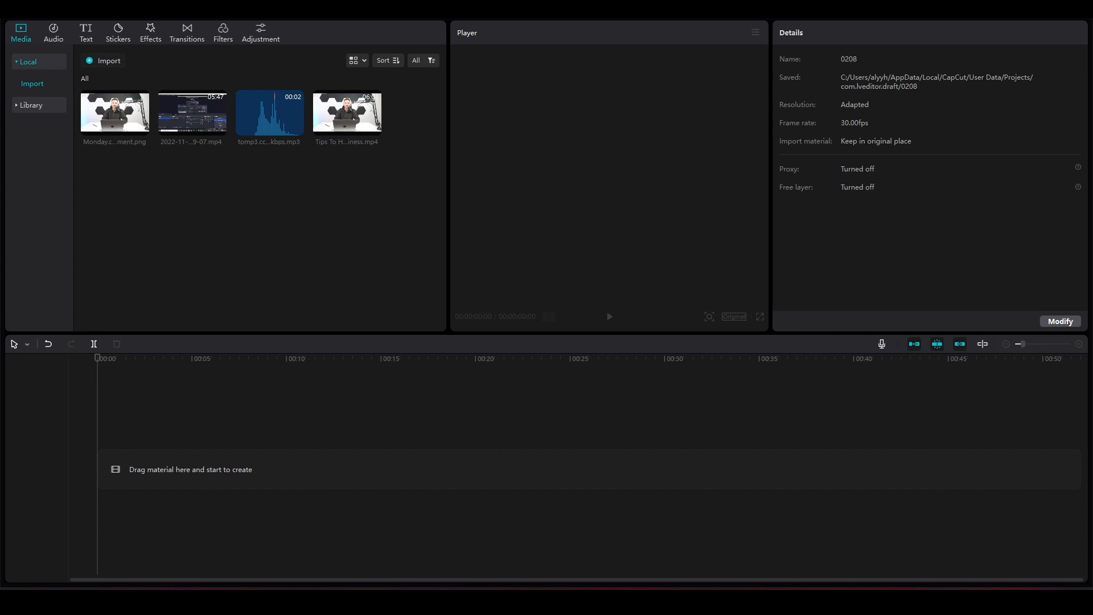
{"action": "mouse_move", "coordinate": [255, 196]}
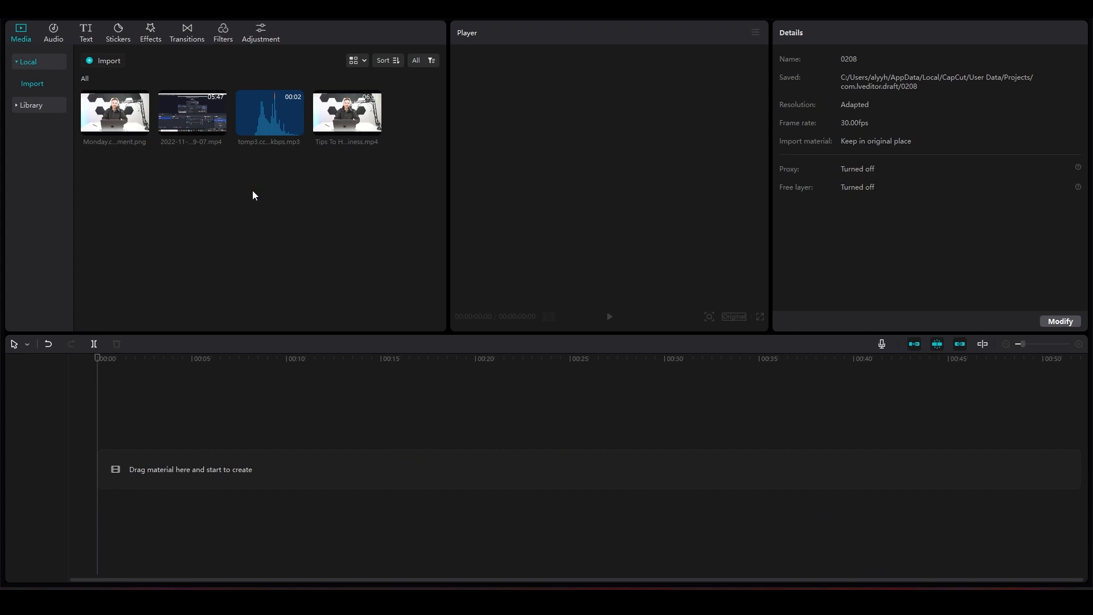
{"action": "mouse_move", "coordinate": [447, 489]}
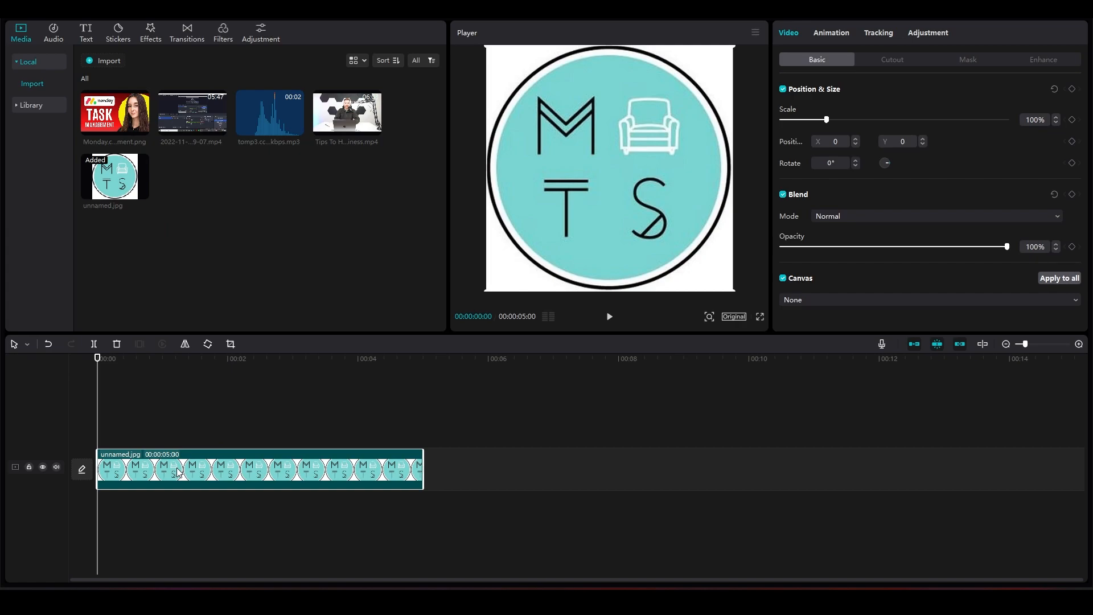
{"action": "mouse_move", "coordinate": [162, 35]}
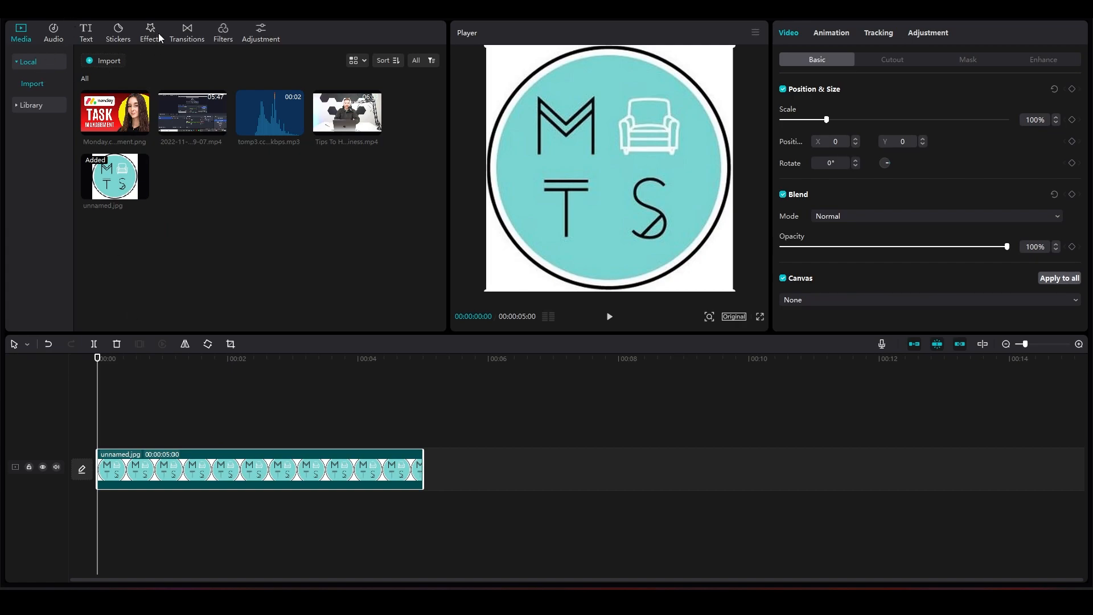
- Browse down through the Video effects library toward the Party effects
{"action": "left_click", "coordinate": [150, 32]}
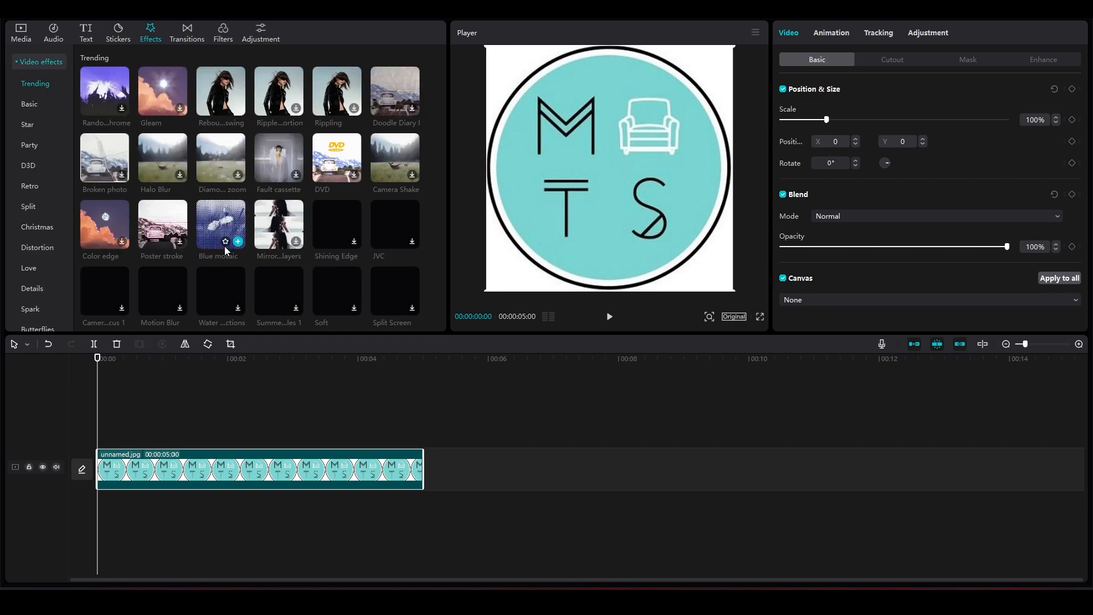
{"action": "scroll", "scroll_direction": "down", "scroll_amount": 3}
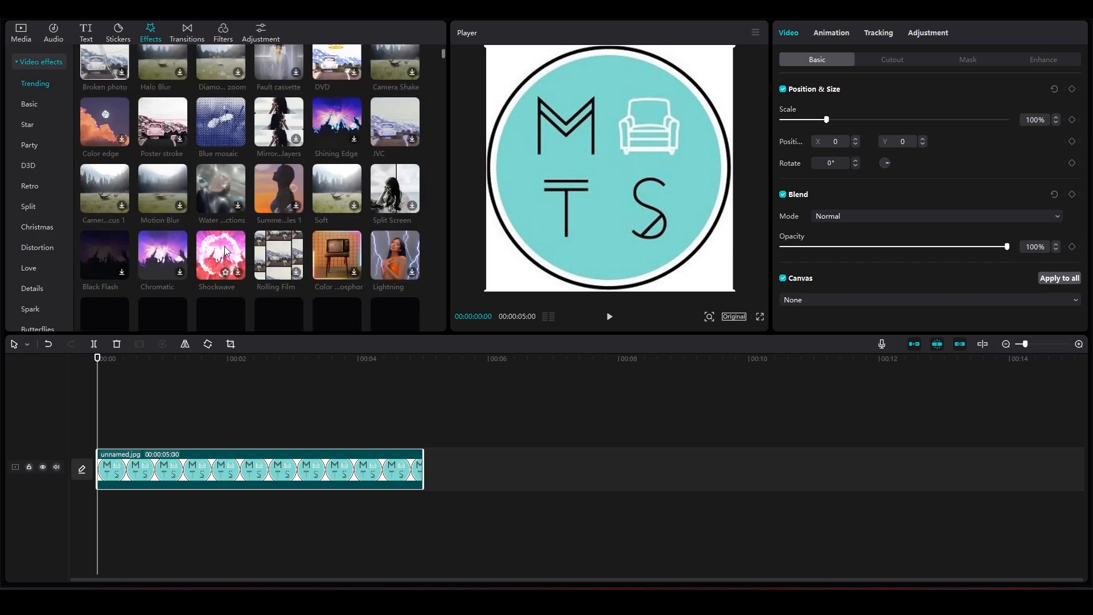
{"action": "scroll", "scroll_direction": "down", "scroll_amount": 3}
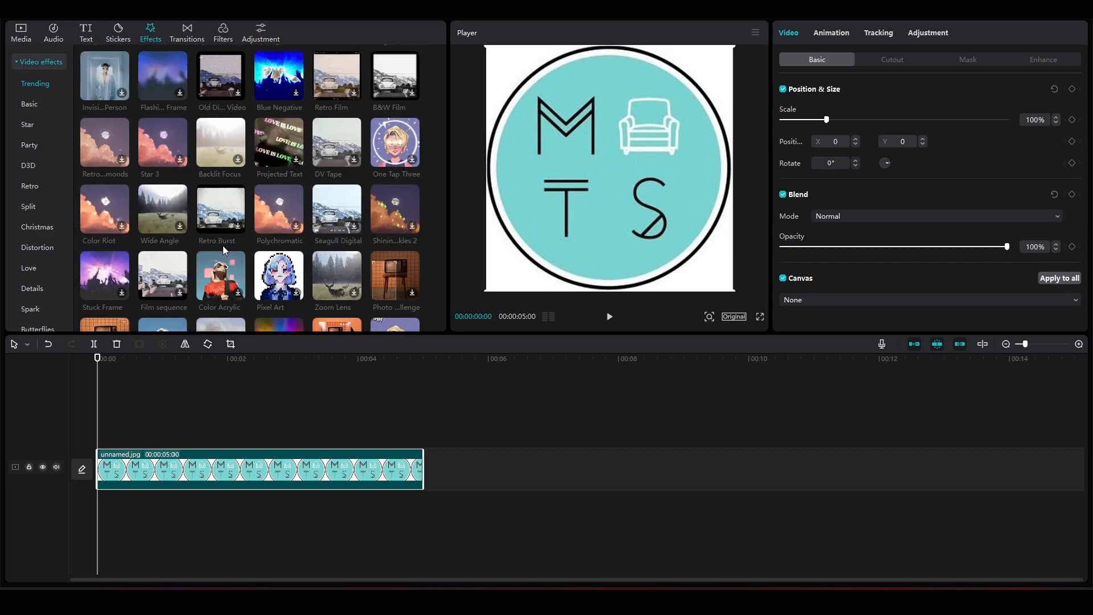
{"action": "scroll", "scroll_direction": "down", "scroll_amount": 3}
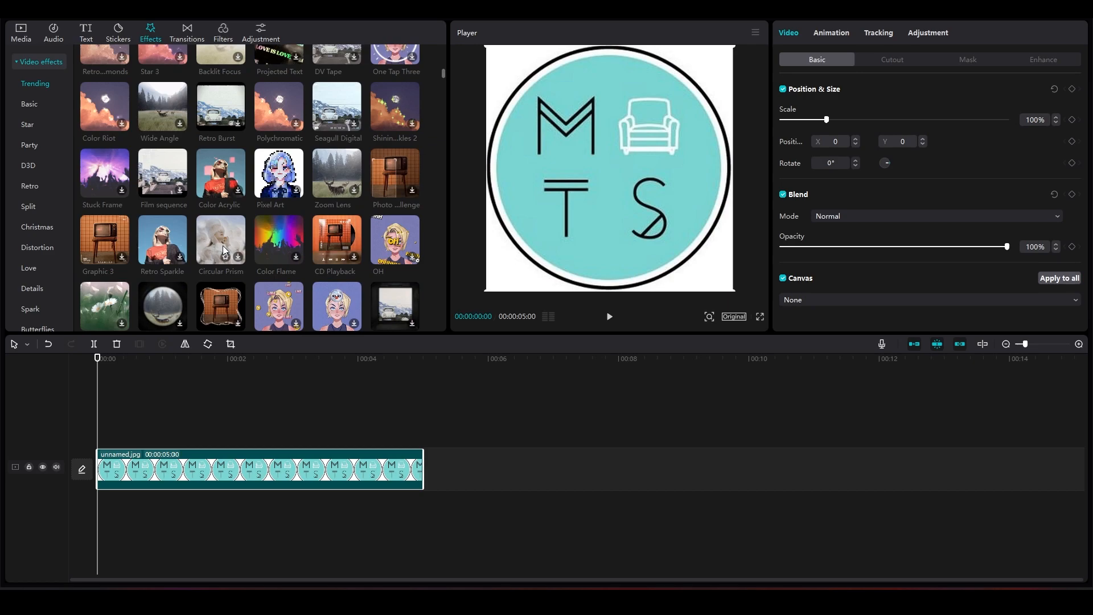
{"action": "scroll", "scroll_direction": "down", "scroll_amount": 3}
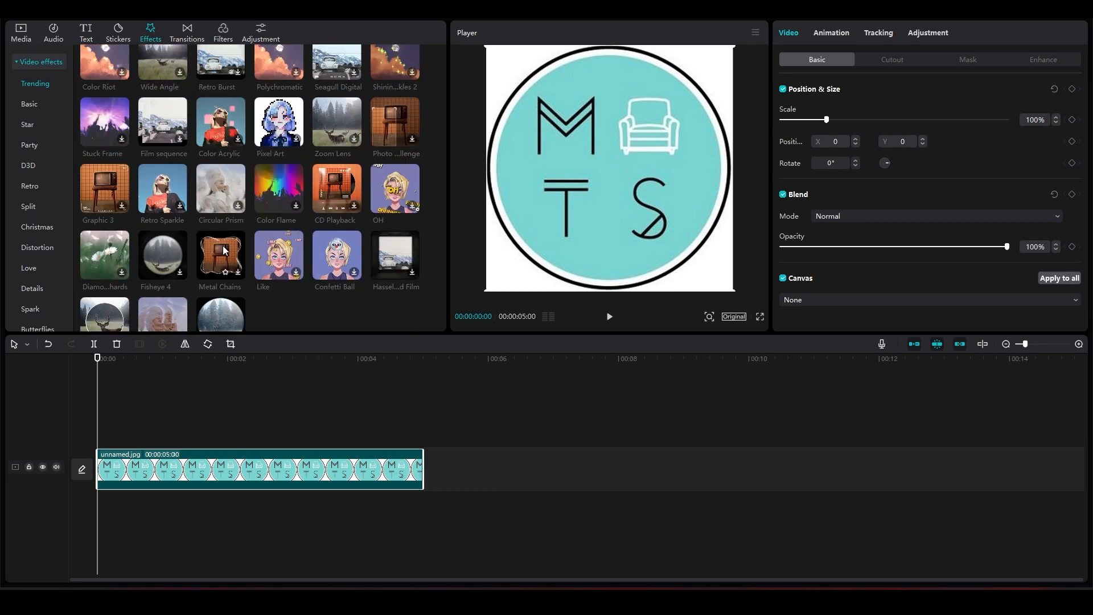
{"action": "scroll", "scroll_direction": "down", "scroll_amount": 3}
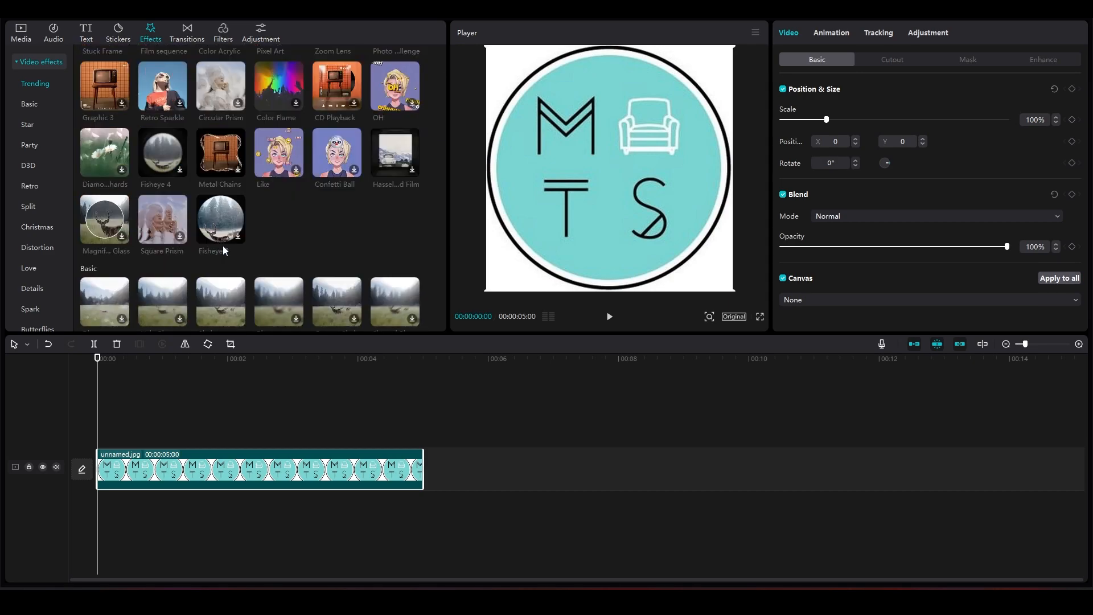
- Jump to the Party category and locate the Neon effect thumbnail
{"action": "left_click", "coordinate": [27, 125]}
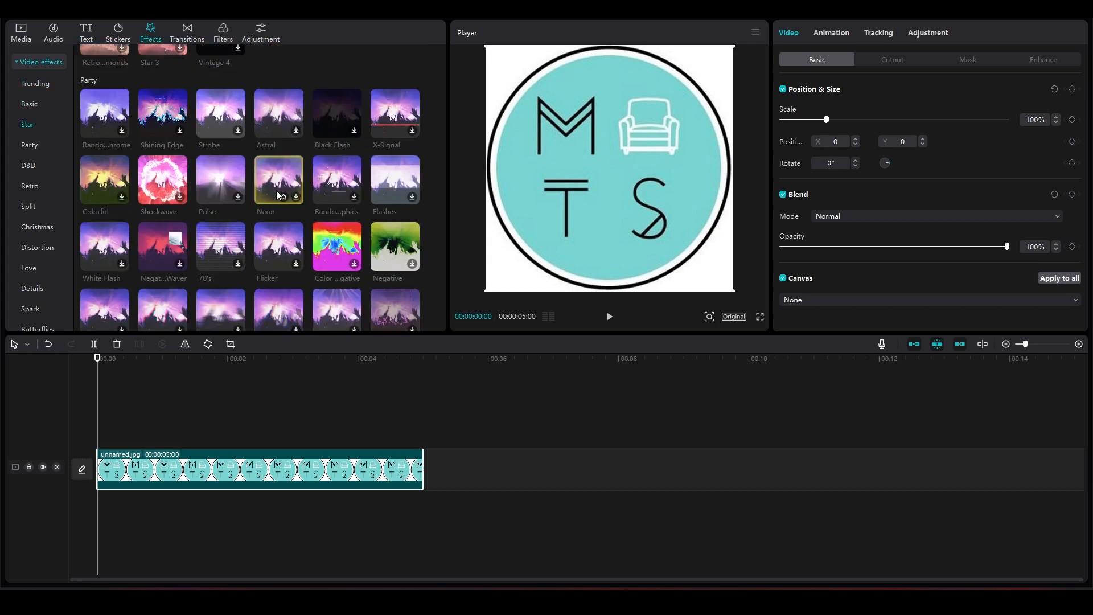
{"action": "mouse_move", "coordinate": [278, 196]}
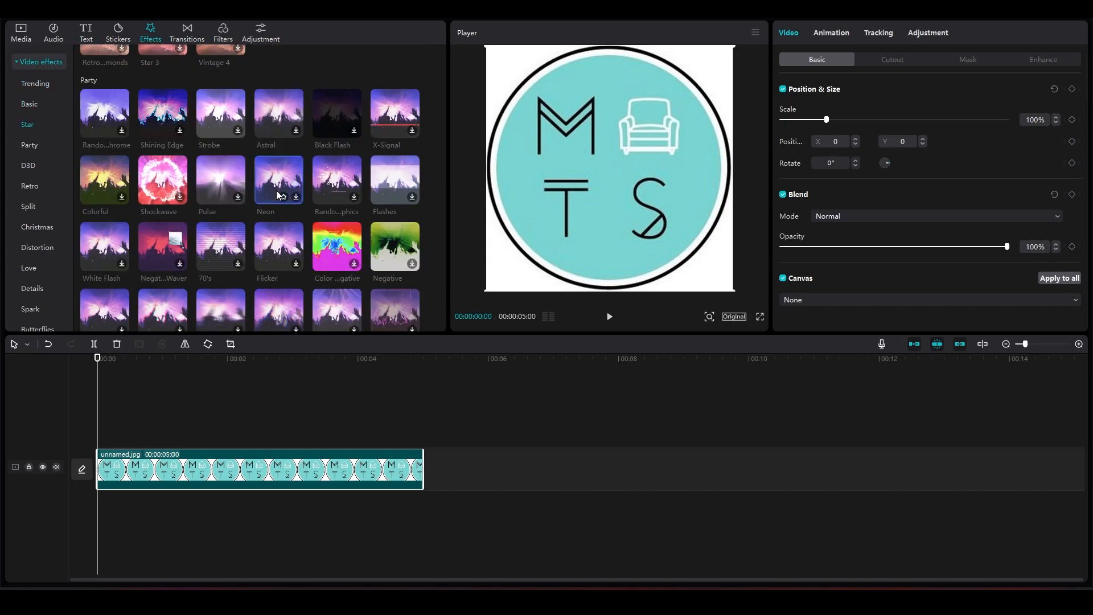
{"action": "scroll", "scroll_direction": "down", "scroll_amount": 3}
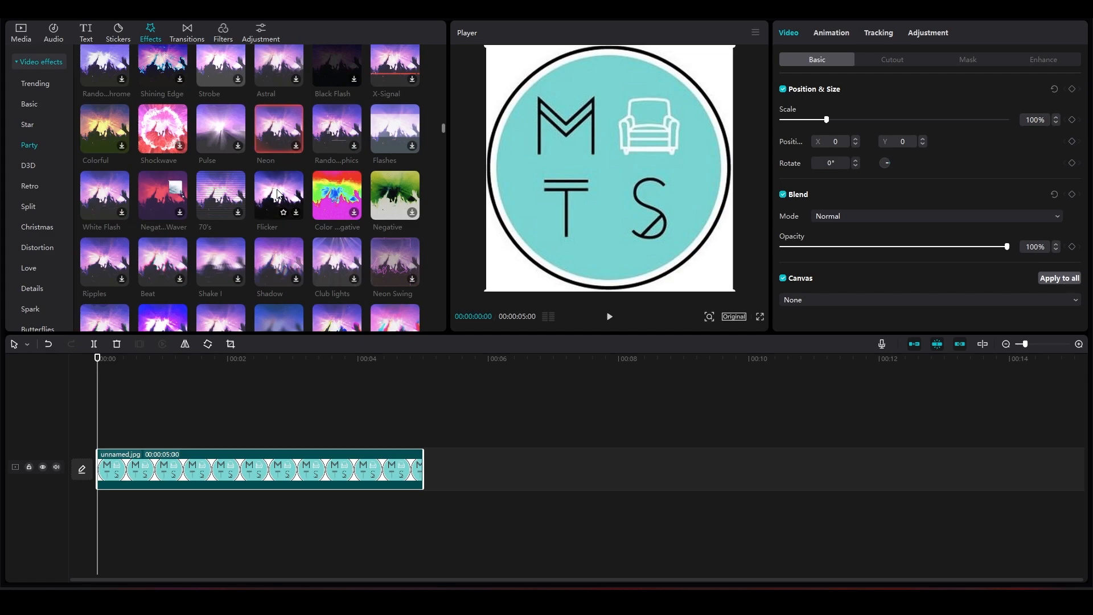
{"action": "scroll", "scroll_direction": "down", "scroll_amount": 3}
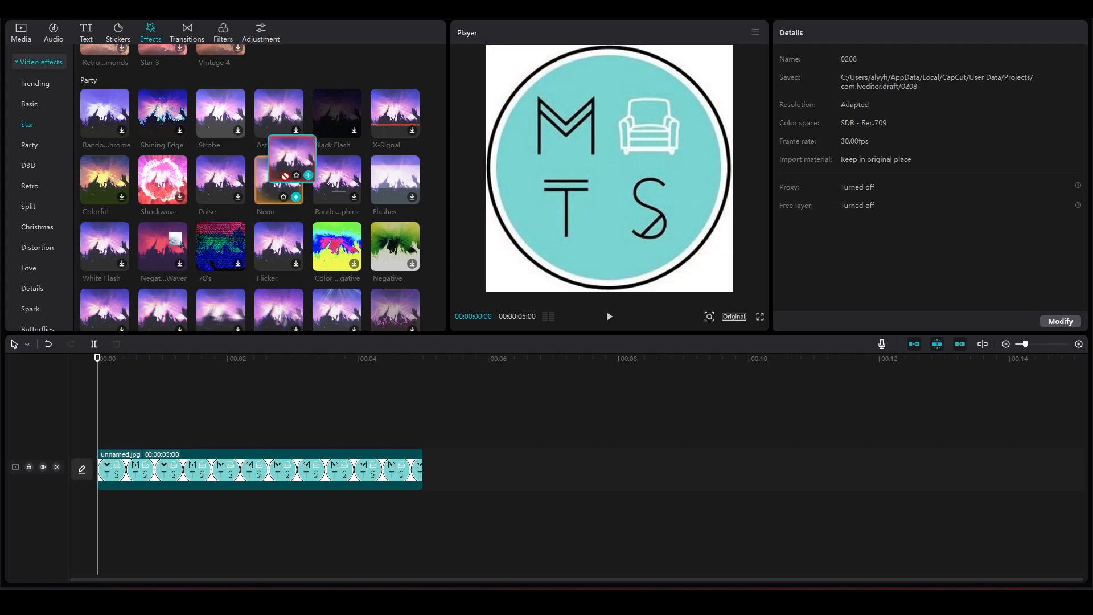
- Place the Neon effect on the track above unnamed.jpg, then browse further down the effects list
{"action": "left_click", "coordinate": [296, 196]}
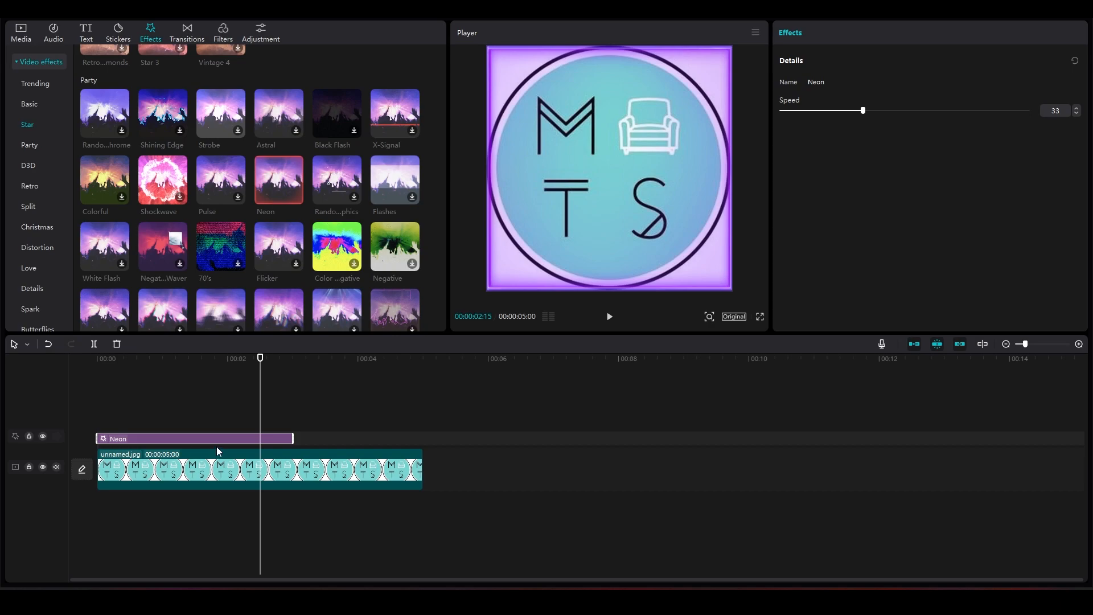
{"action": "scroll", "scroll_direction": "down", "scroll_amount": 3}
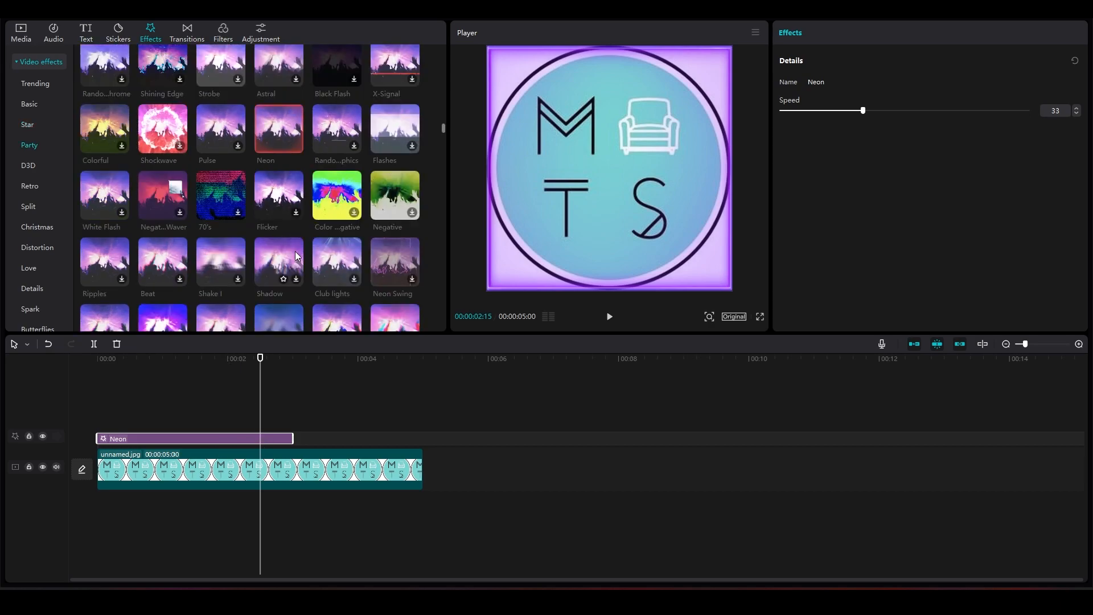
{"action": "scroll", "scroll_direction": "down", "scroll_amount": 3}
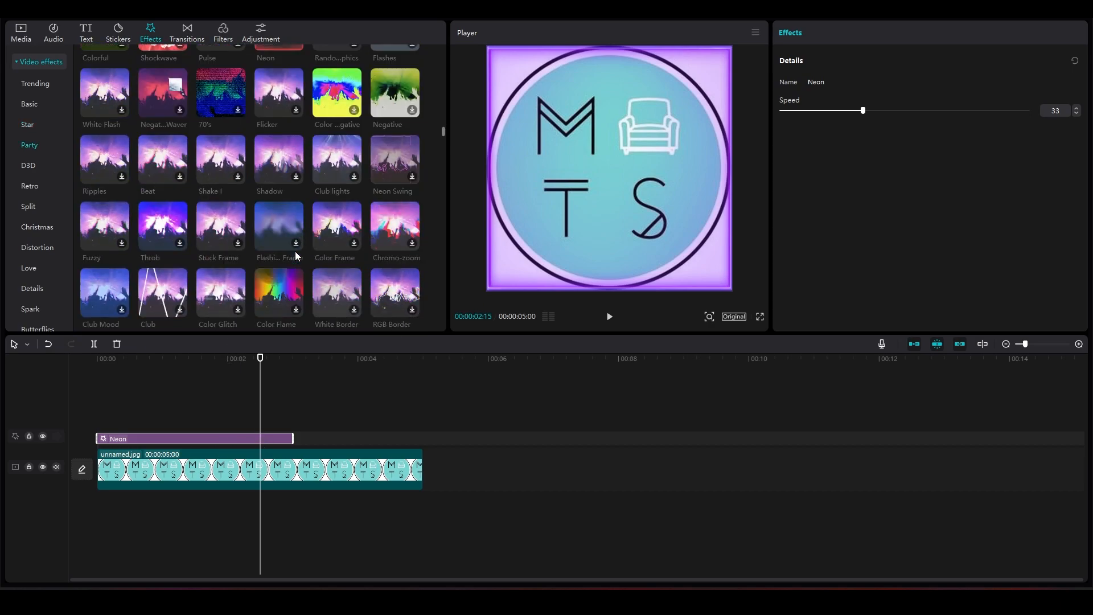
{"action": "scroll", "scroll_direction": "down", "scroll_amount": 3}
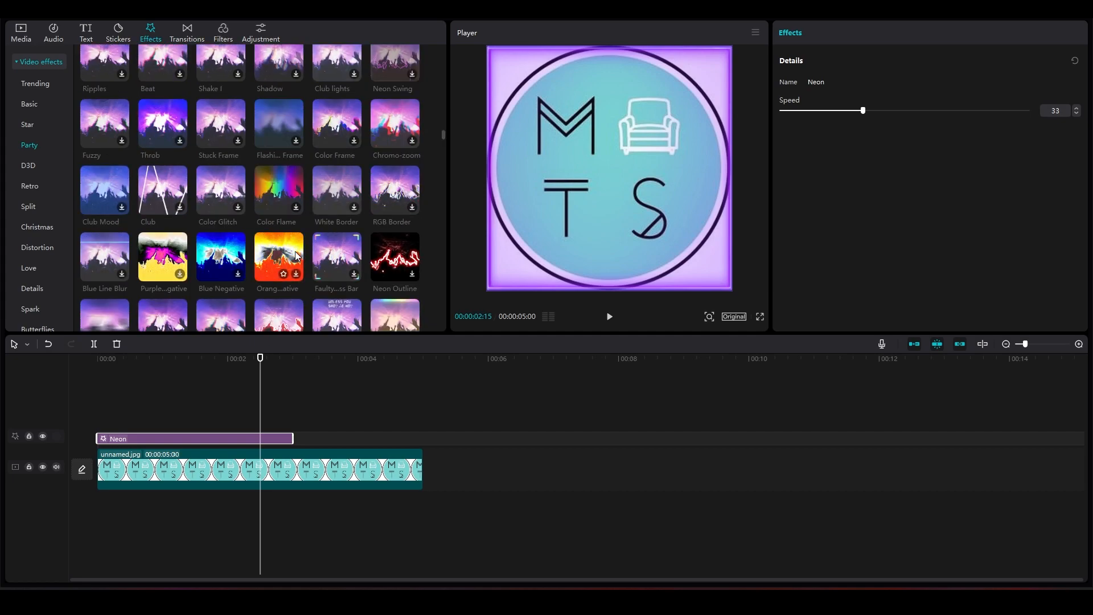
{"action": "scroll", "scroll_direction": "down", "scroll_amount": 3}
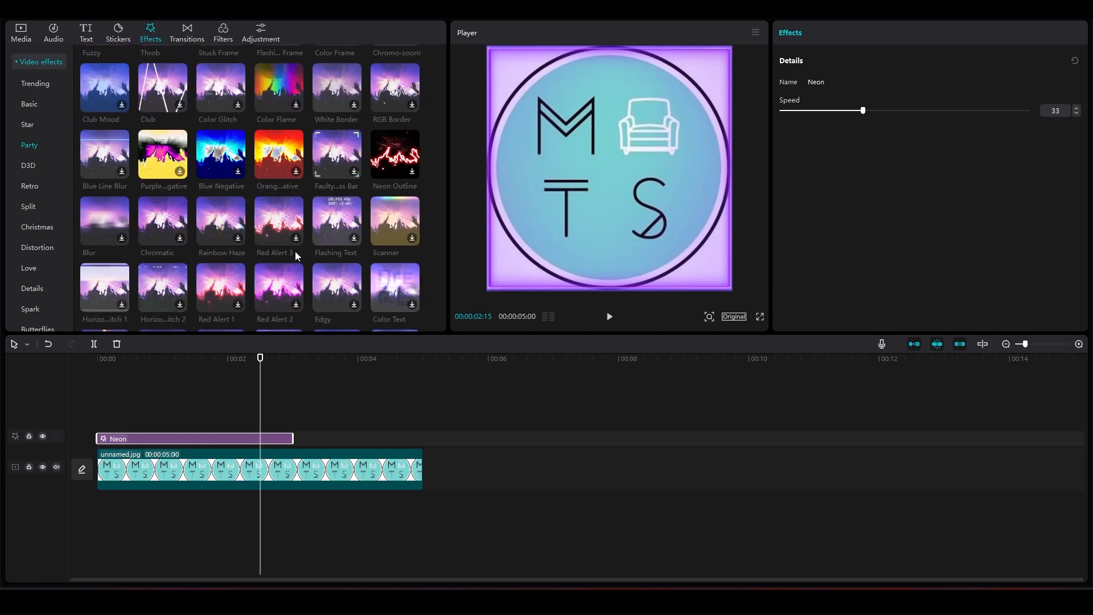
{"action": "scroll", "scroll_direction": "down", "scroll_amount": 3}
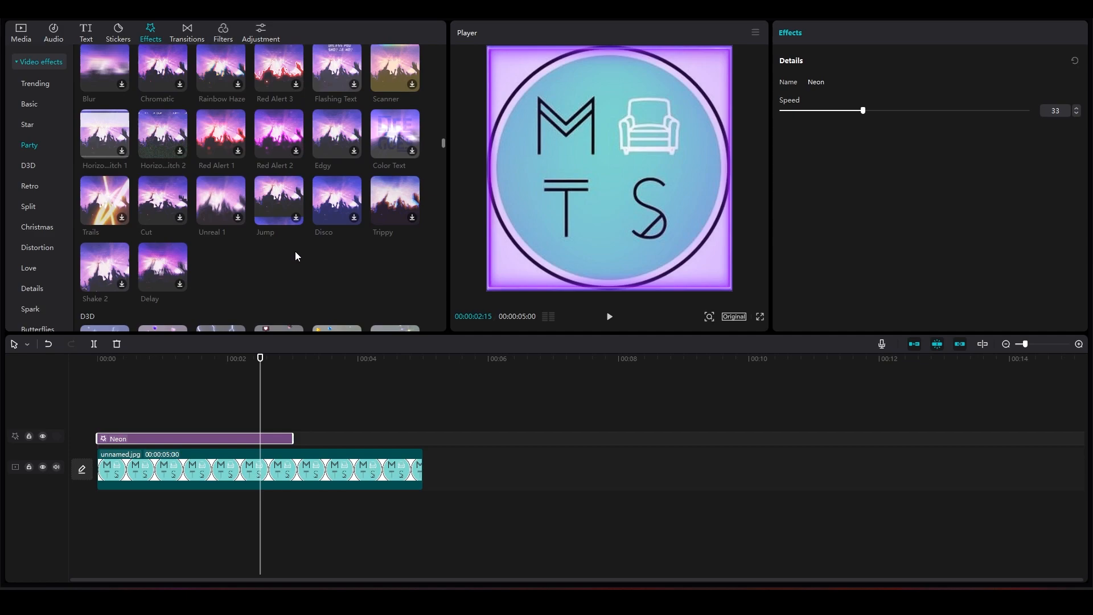
{"action": "scroll", "scroll_direction": "down", "scroll_amount": 3}
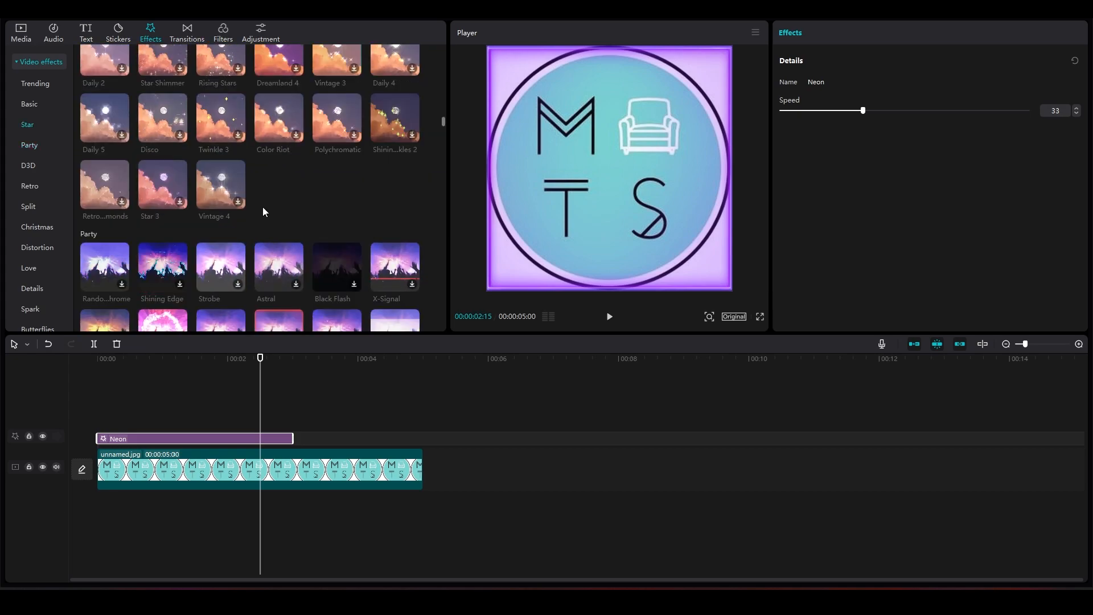
{"action": "scroll", "scroll_direction": "down", "scroll_amount": 3}
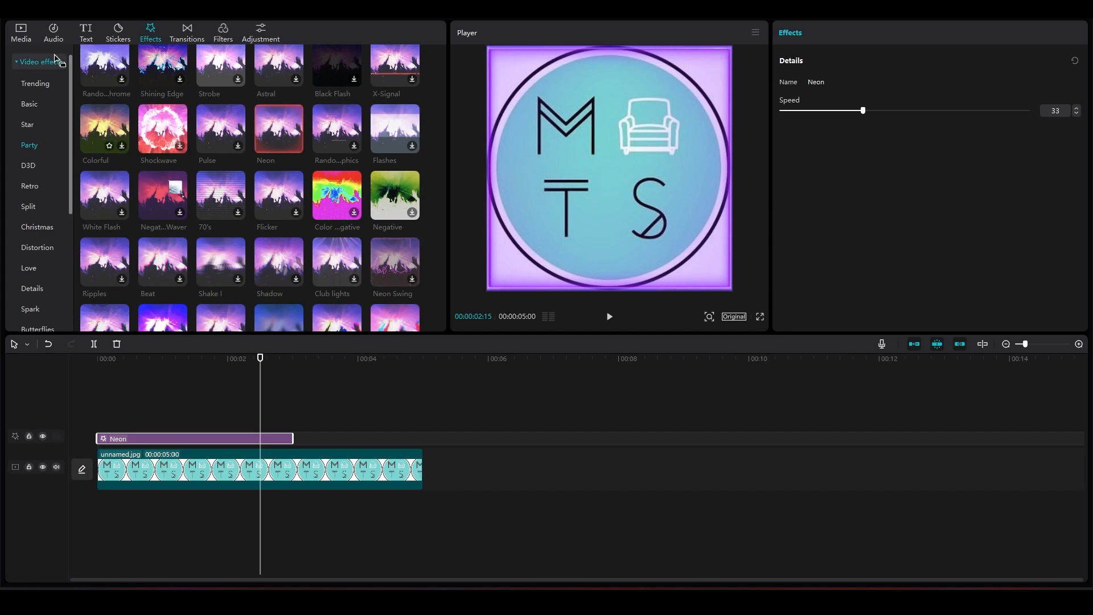
- Return to the Media panel to import the red wallpaper jpg
{"action": "left_click", "coordinate": [20, 32]}
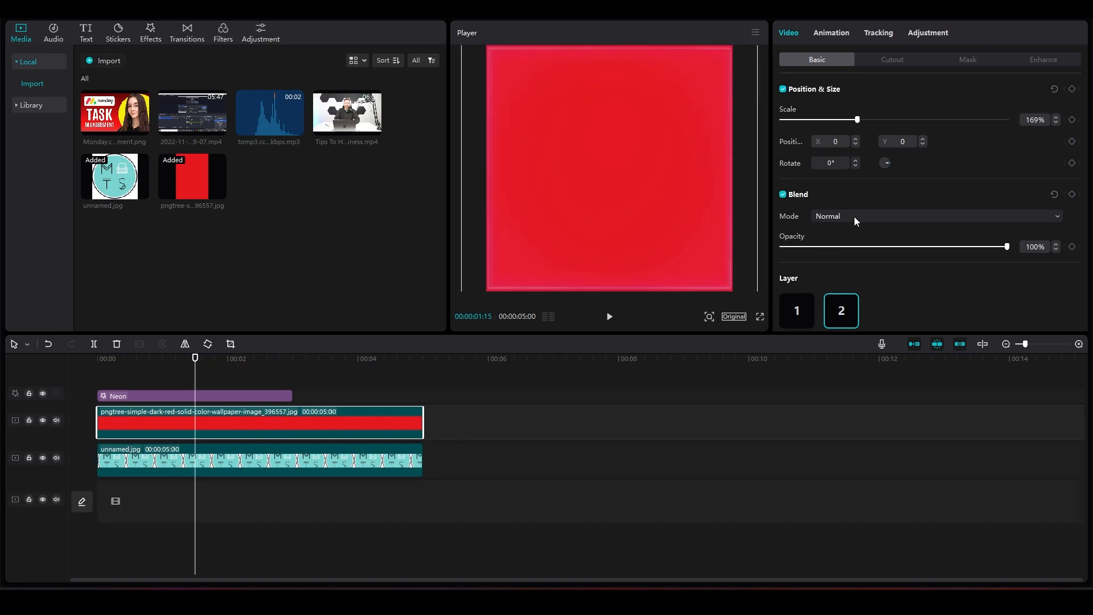
- Set the red layer's blend mode to Linear burn so the logo glows pink-red through it
{"action": "left_click", "coordinate": [936, 216]}
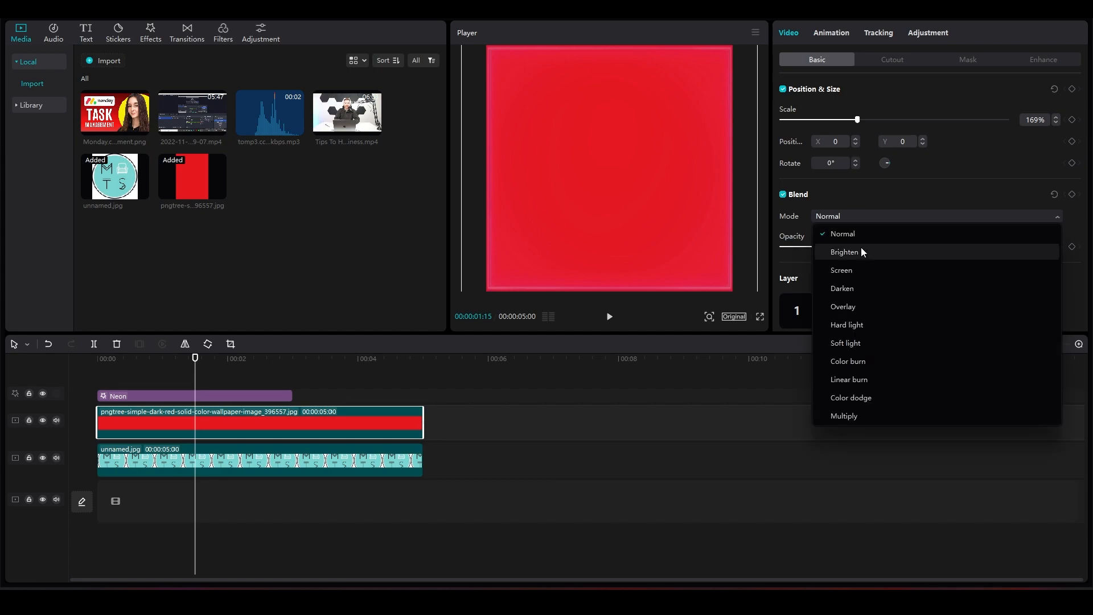
{"action": "left_click", "coordinate": [848, 379]}
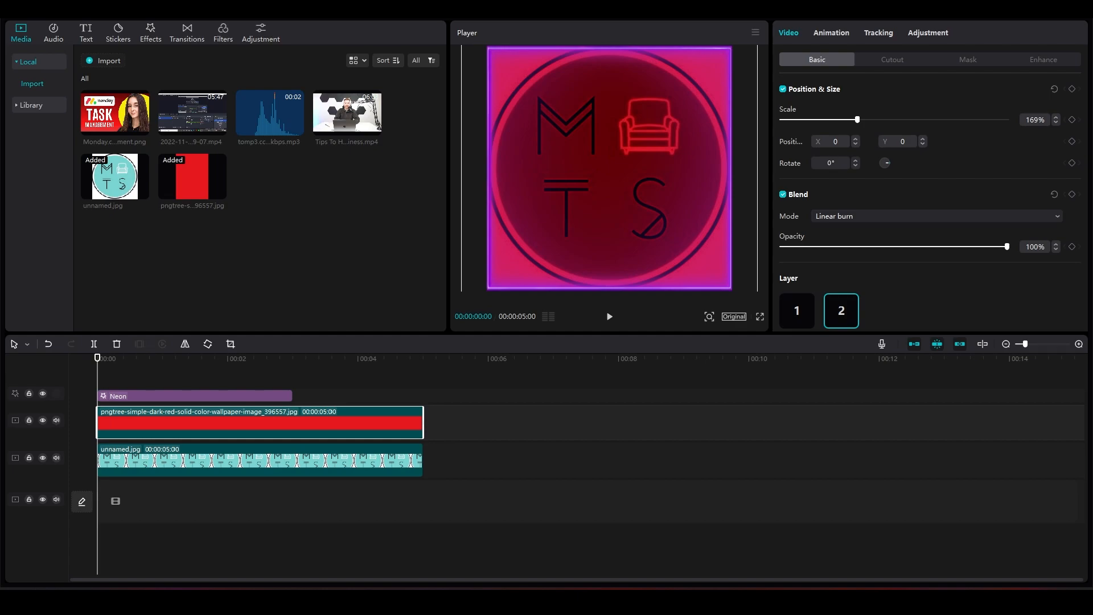
{"action": "left_click", "coordinate": [150, 29]}
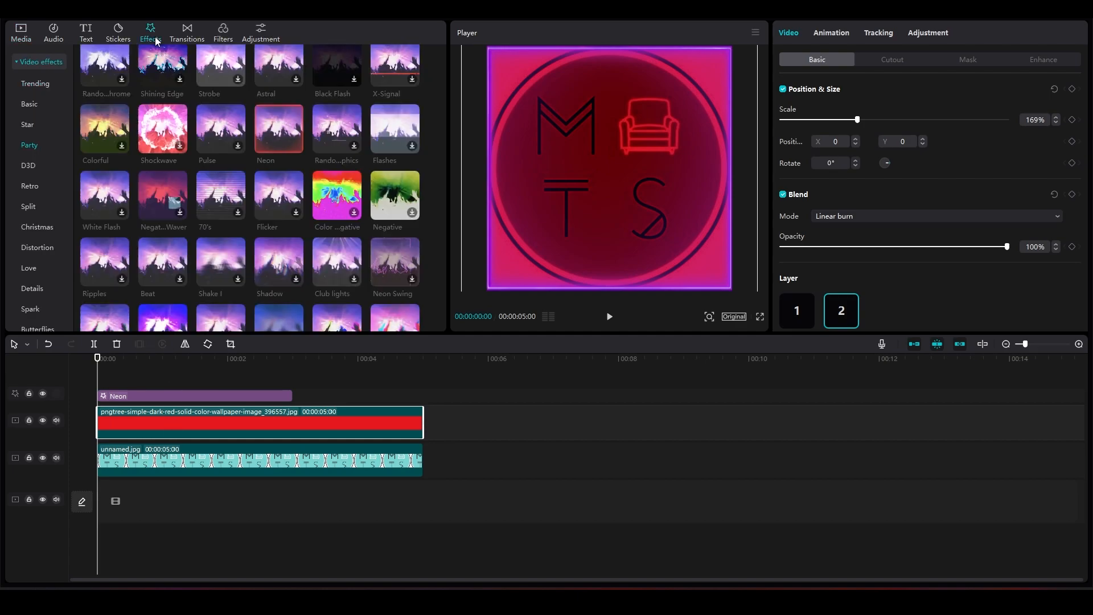
- Scroll the effects library toward the Shadow category to find the Angel effect
{"action": "scroll", "scroll_direction": "down", "scroll_amount": 3}
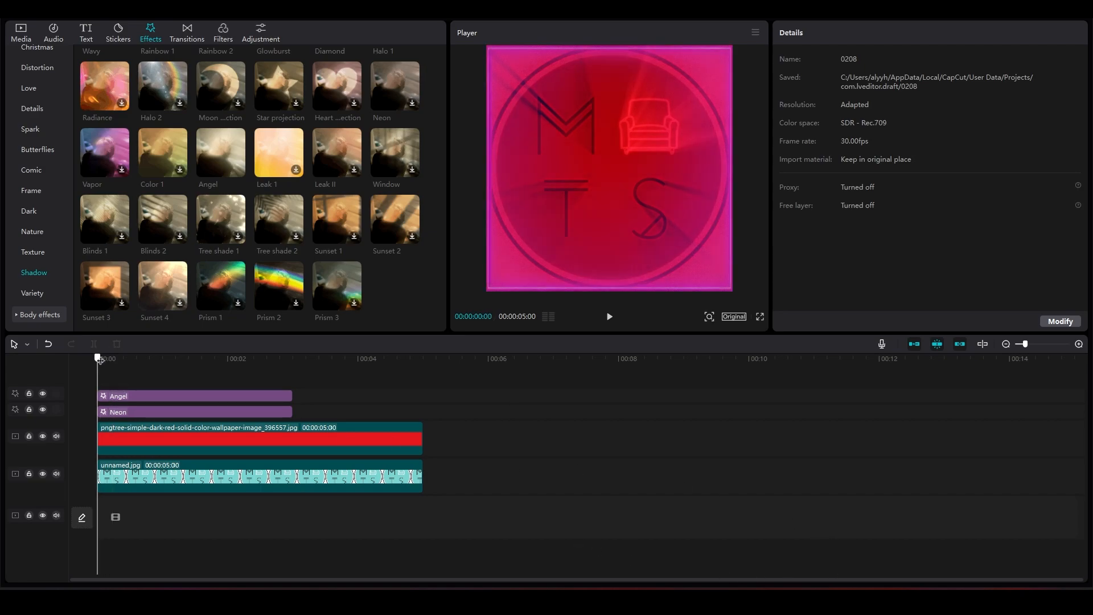
{"action": "mouse_move", "coordinate": [928, 475]}
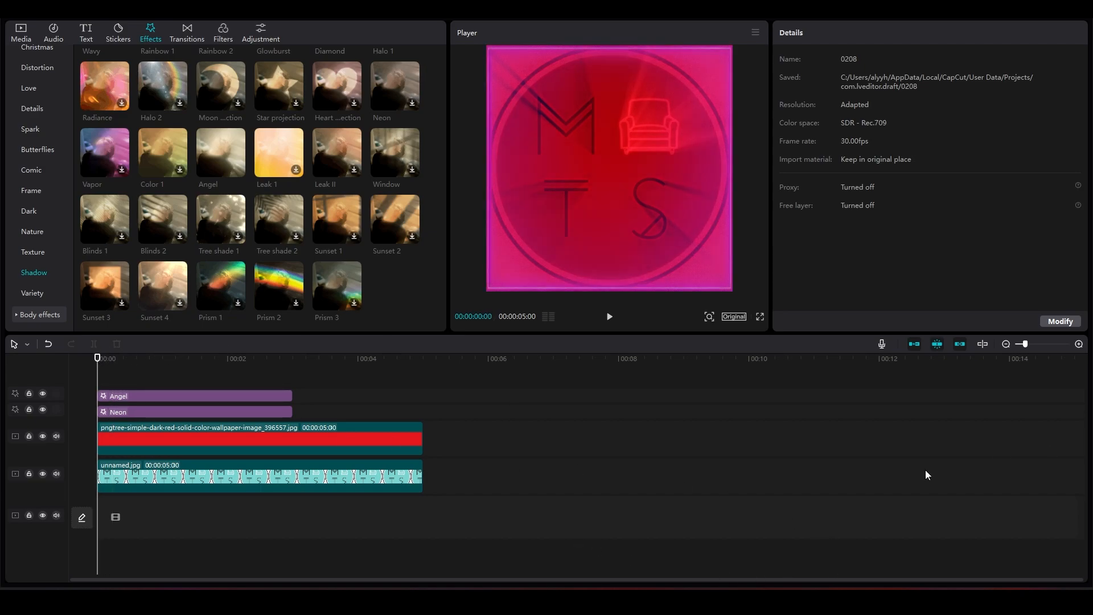